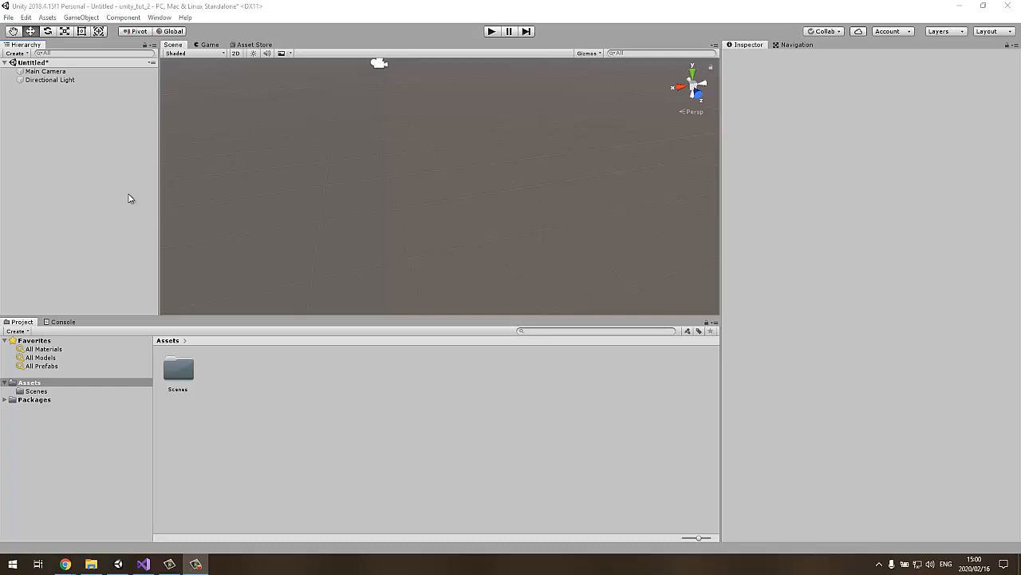
mouse_move(559, 242)
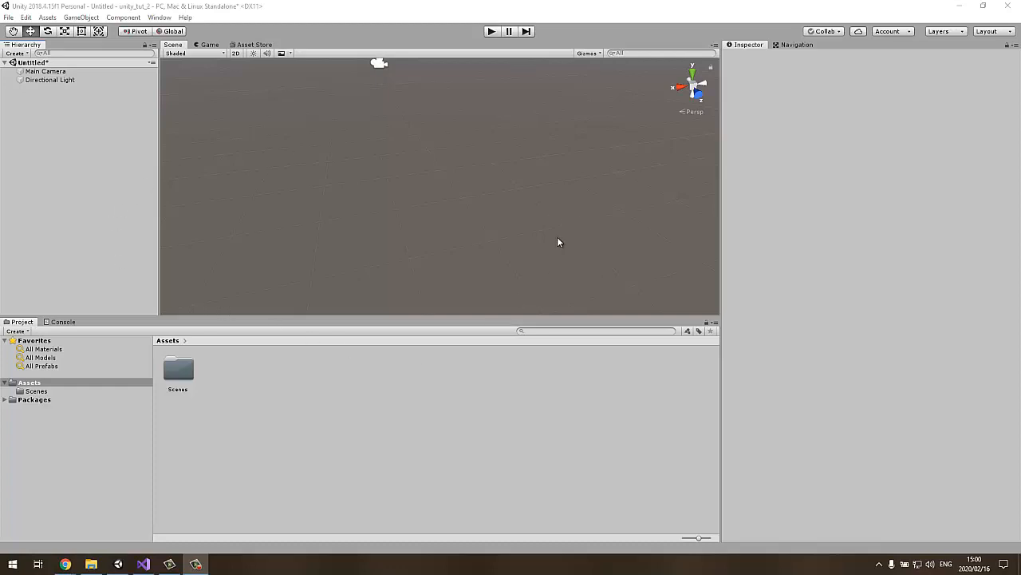
mouse_move(530, 238)
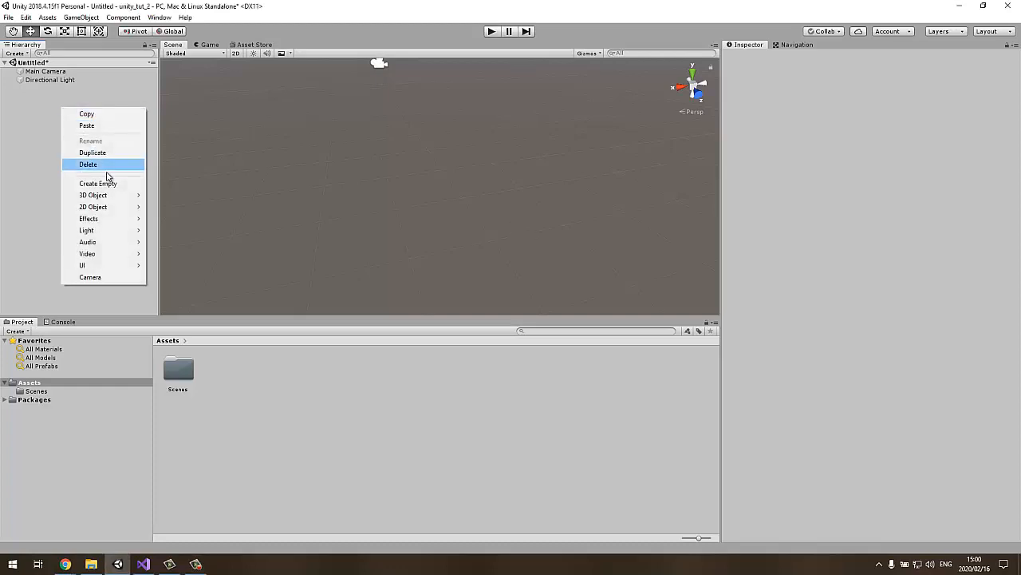
Add a Cube 3D object to the Hierarchy and reset its Transform to the origin
click(92, 195)
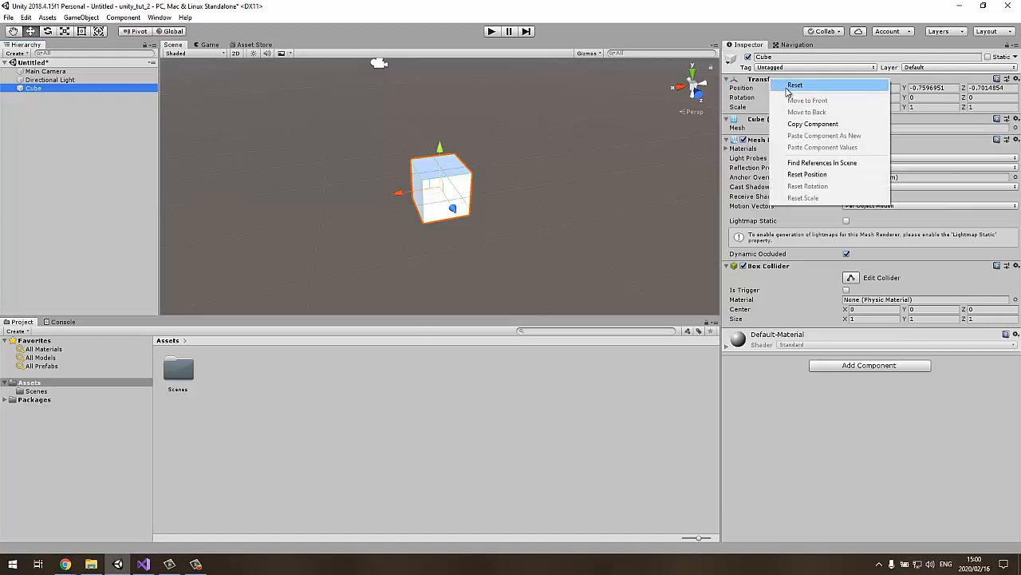
click(795, 86)
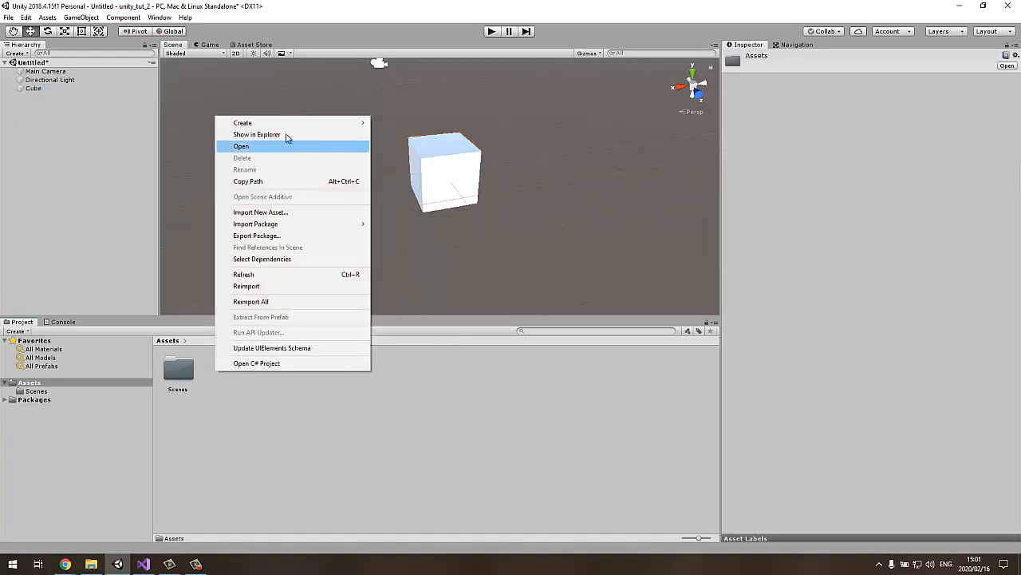
Create a C# script asset named Rotate, attach it to the Cube, and bring it up in Visual Studio
click(243, 121)
text(Rotate)
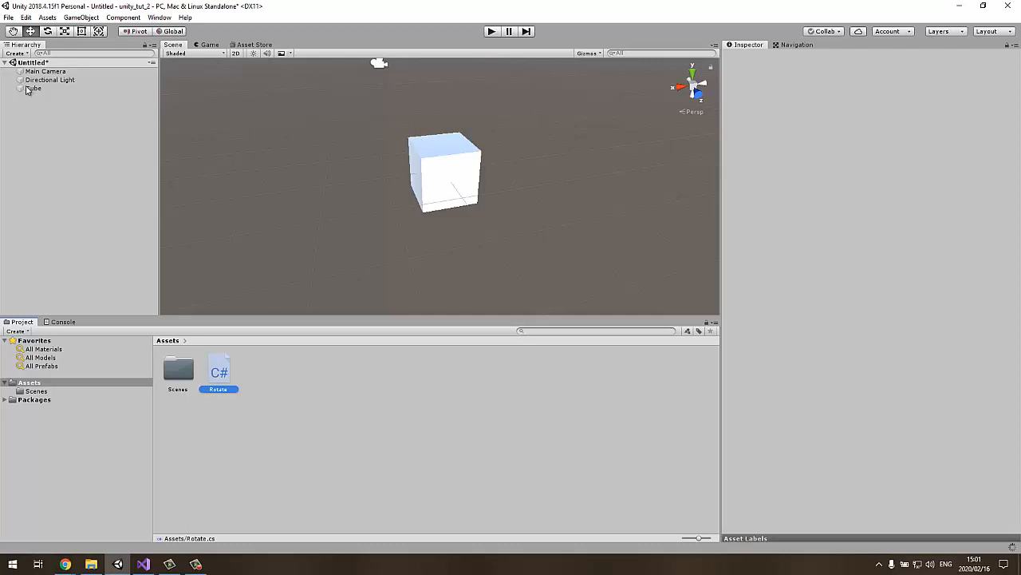
click(32, 87)
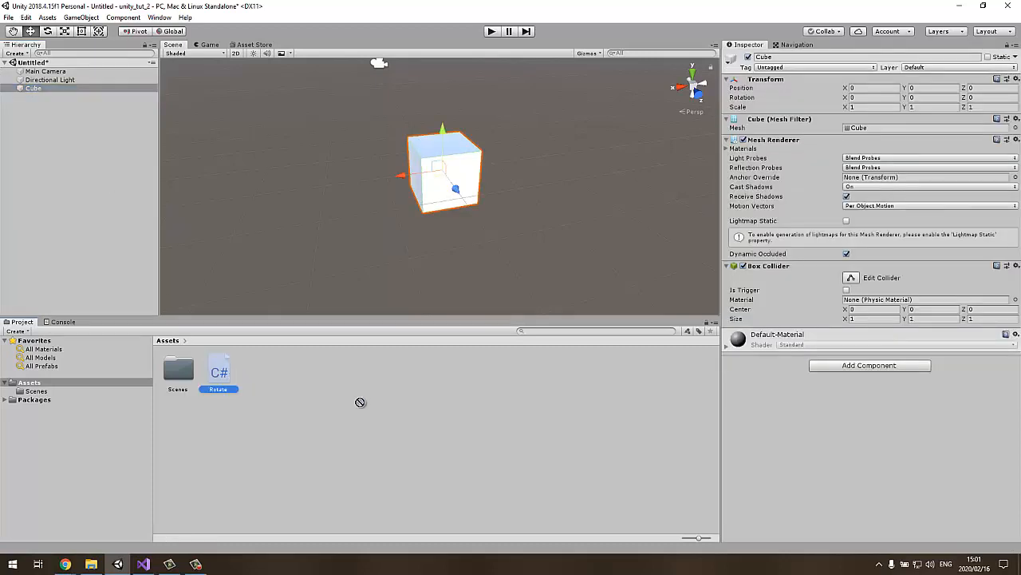
click(734, 333)
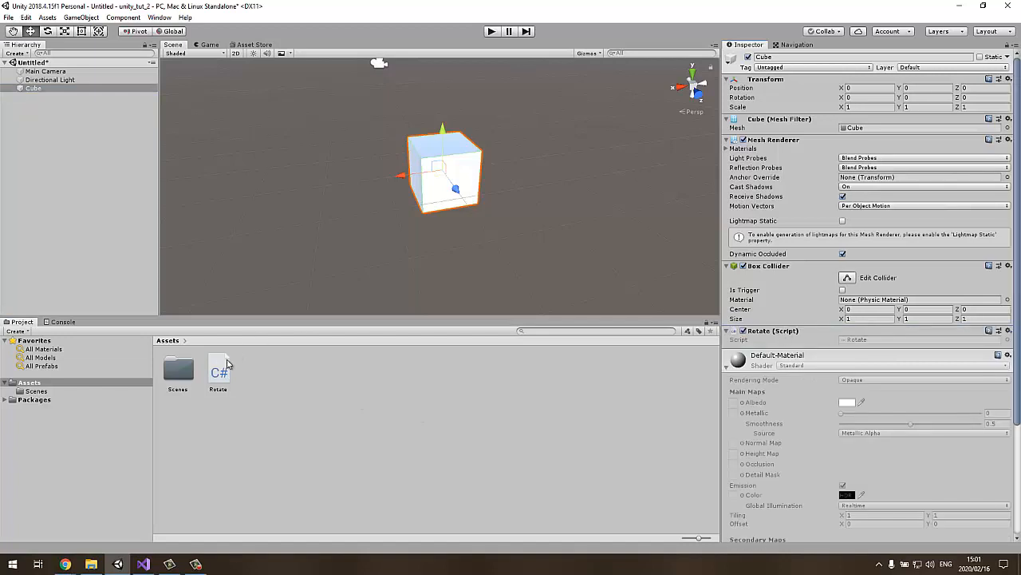
click(217, 368)
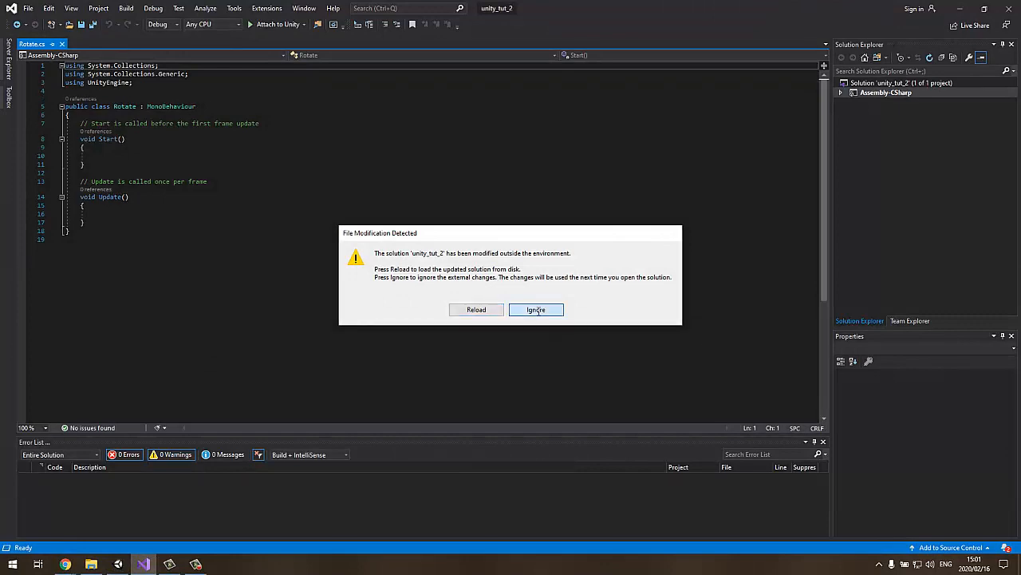
Dismiss the file-modification warning and declare 'public float speed = 10f;' in place of Start()
click(536, 310)
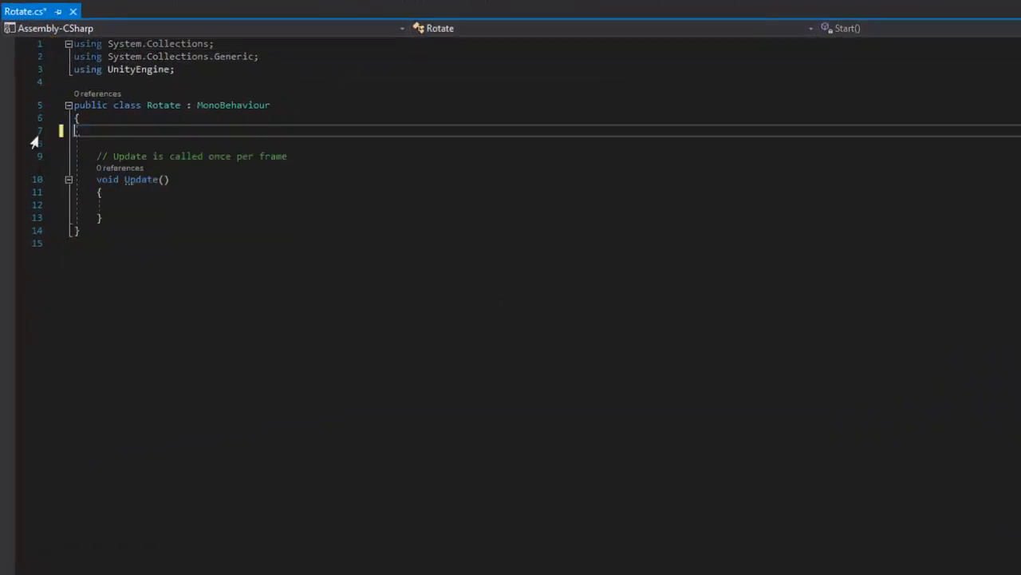
text(public float)
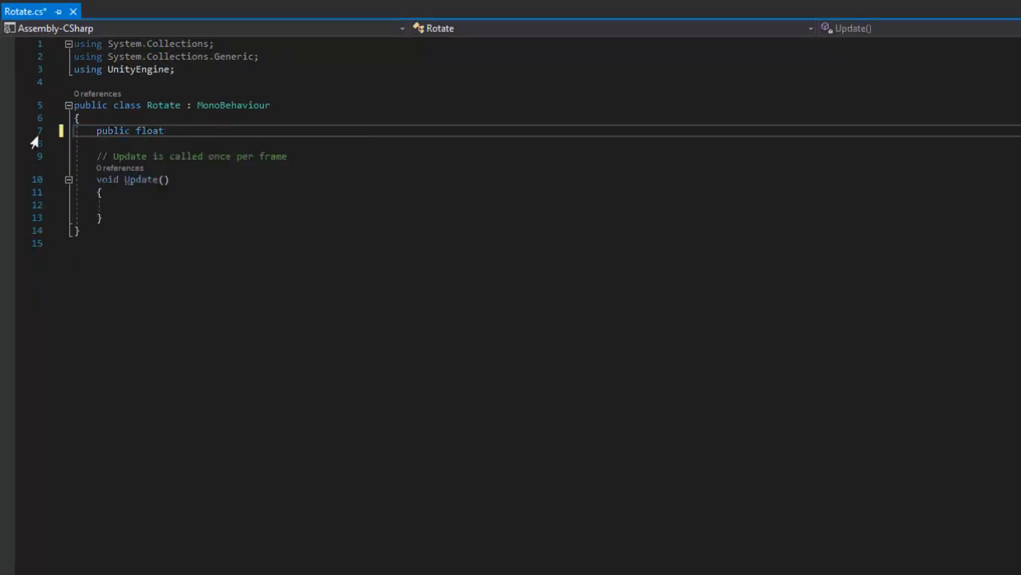
text(speed)
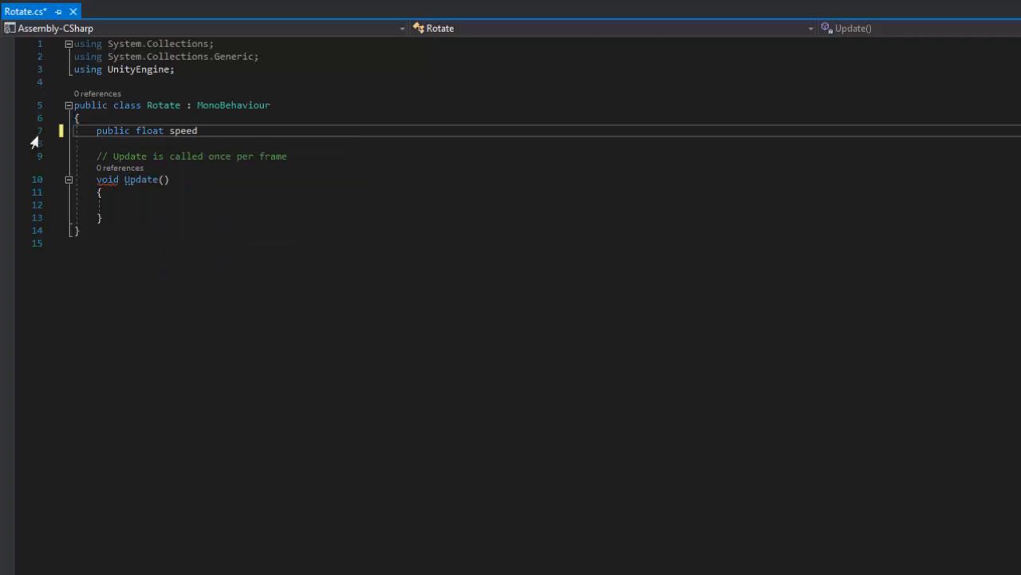
text(= 10f)
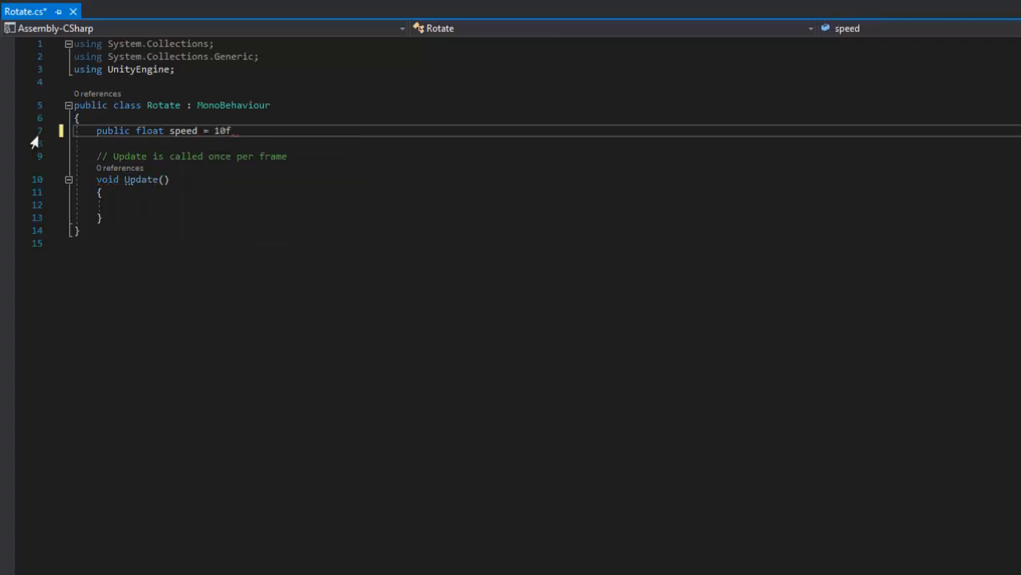
text(;)
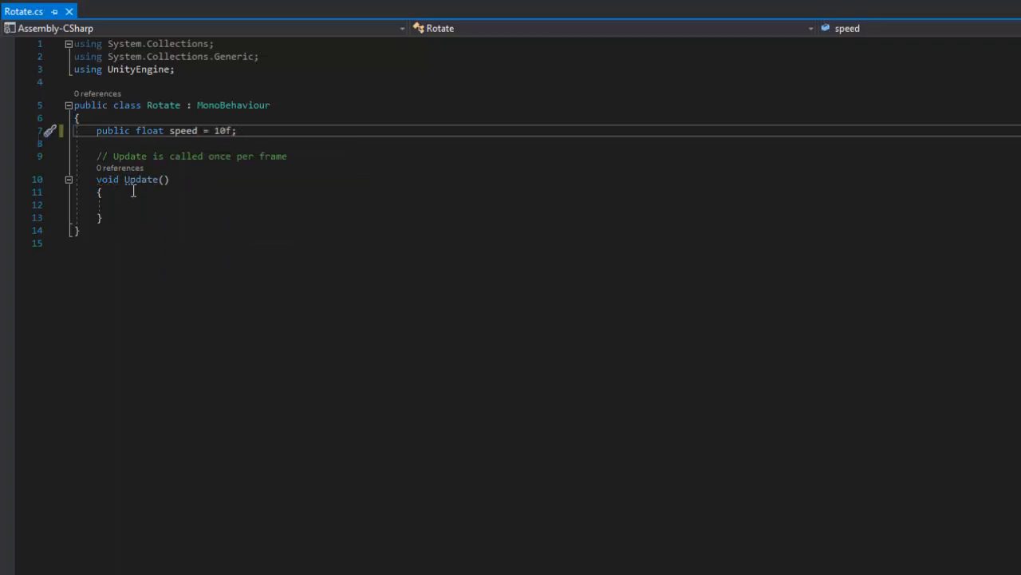
click(120, 204)
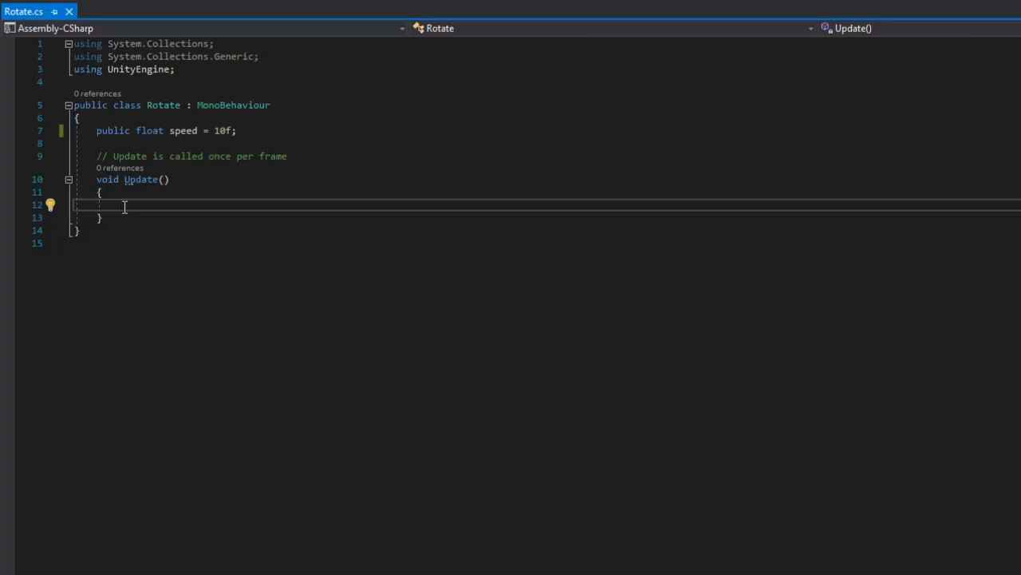
Write transform.Rotate(0, speed * Time.deltaTime, 0) in Update and save Rotate.cs
text(transform)
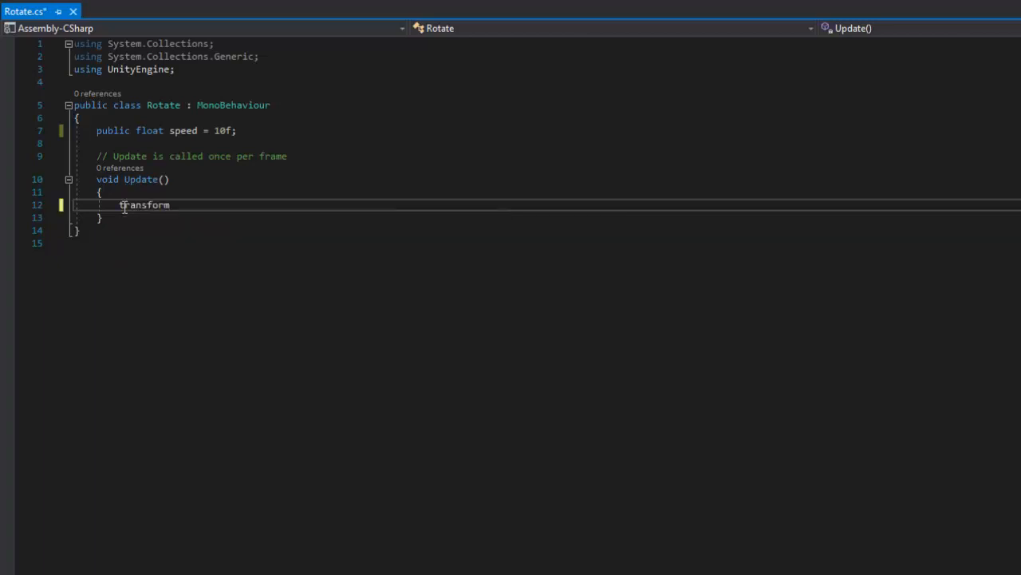
text(.Rotate)
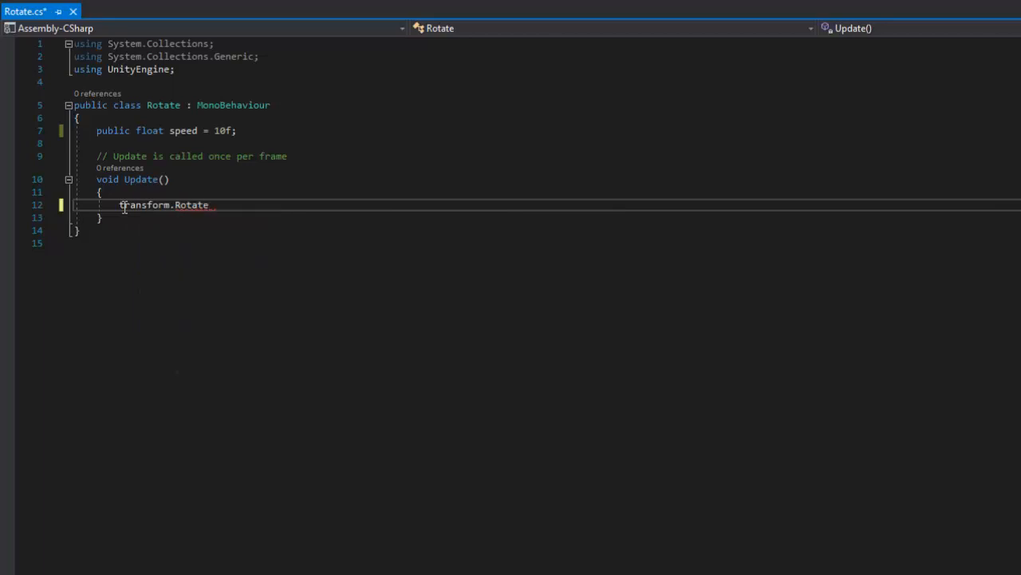
text(())
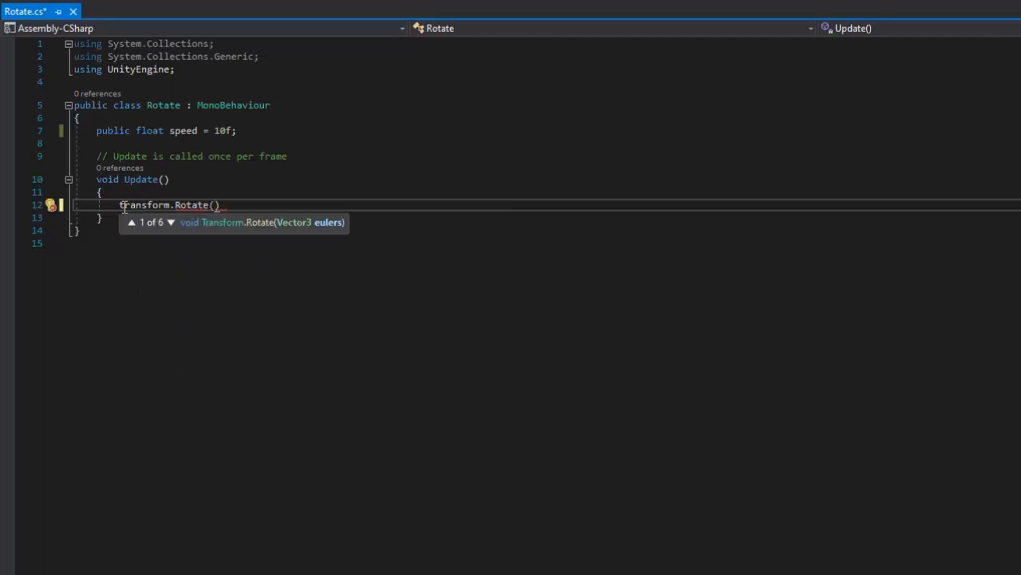
text(0, 0, 0)
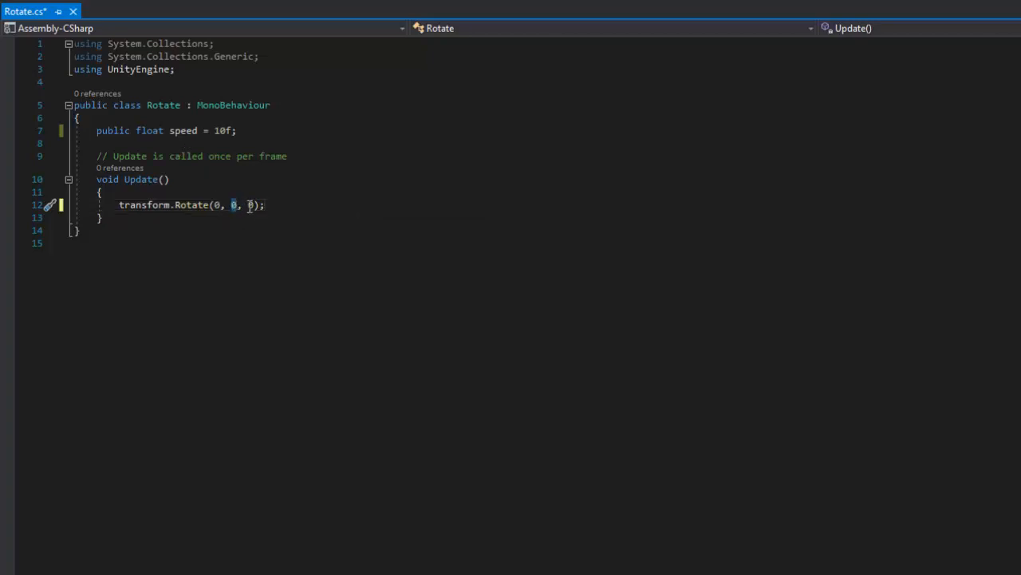
mouse_move(217, 204)
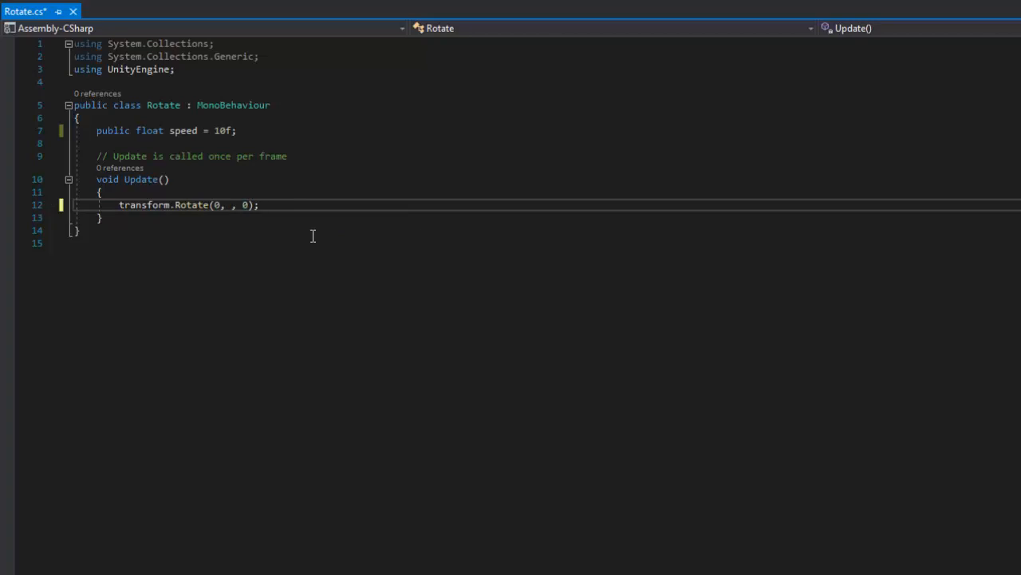
text(spee)
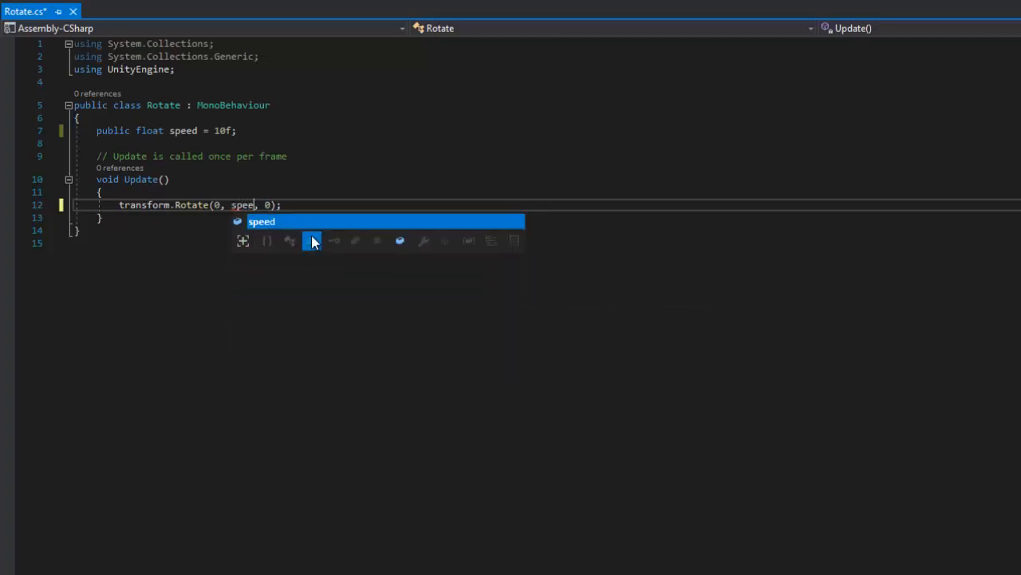
text(*)
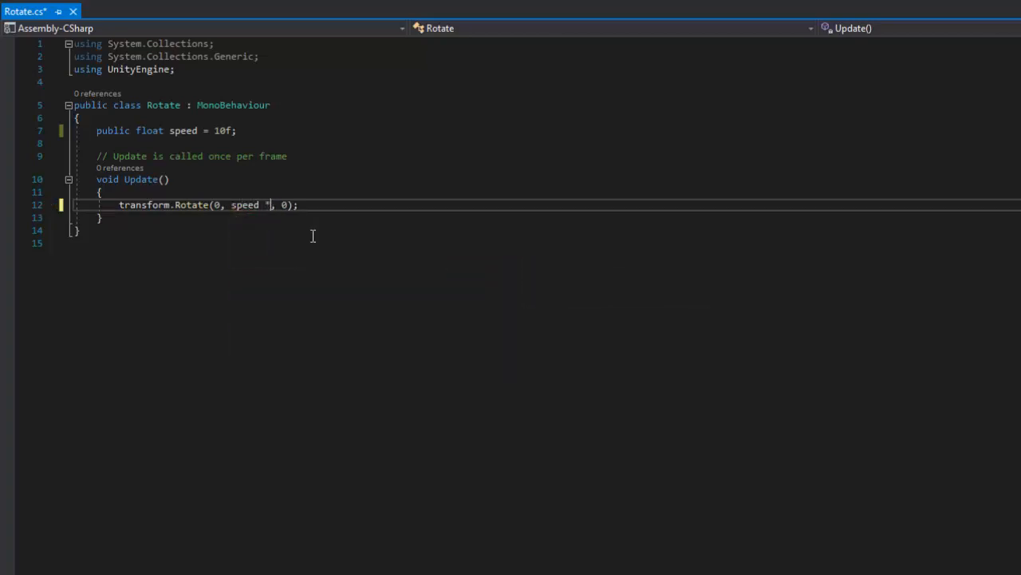
text(Time)
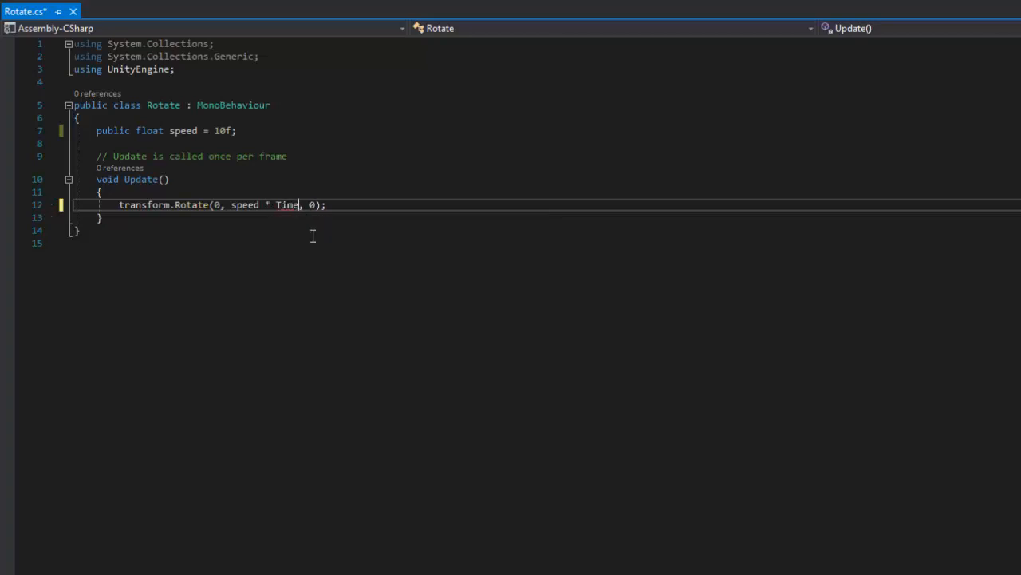
text(.deltaTime)
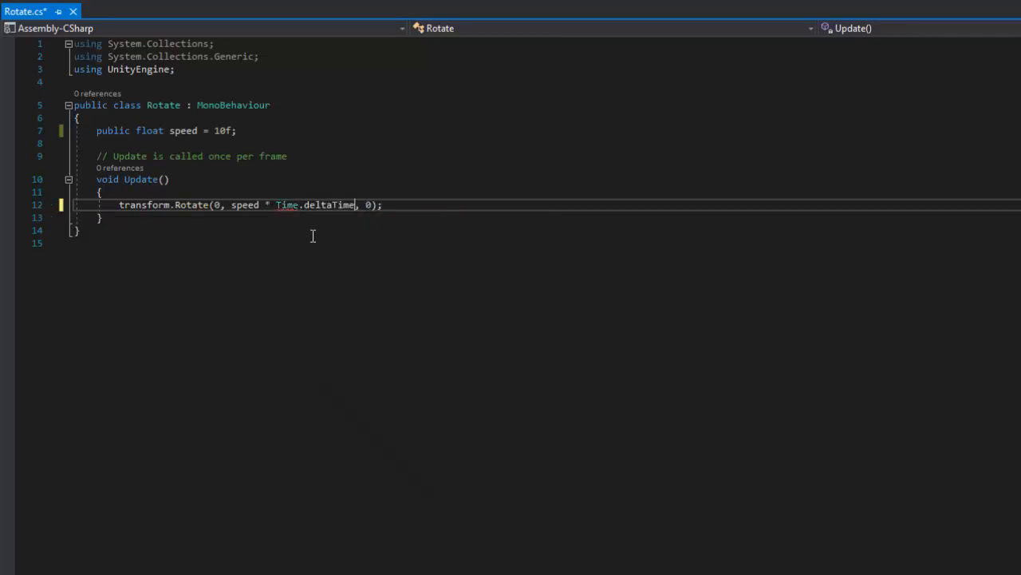
double_click(329, 205)
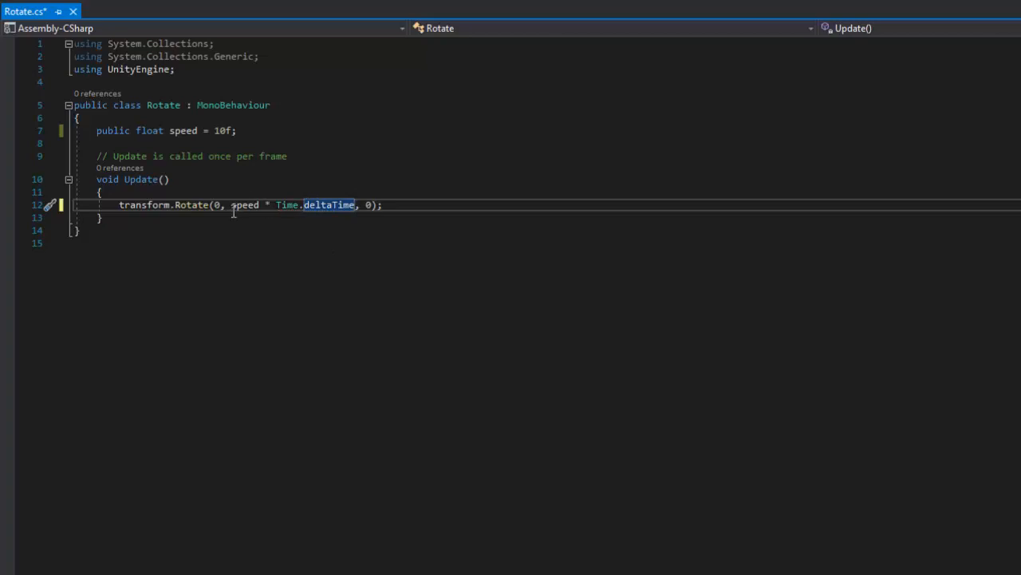
double_click(245, 204)
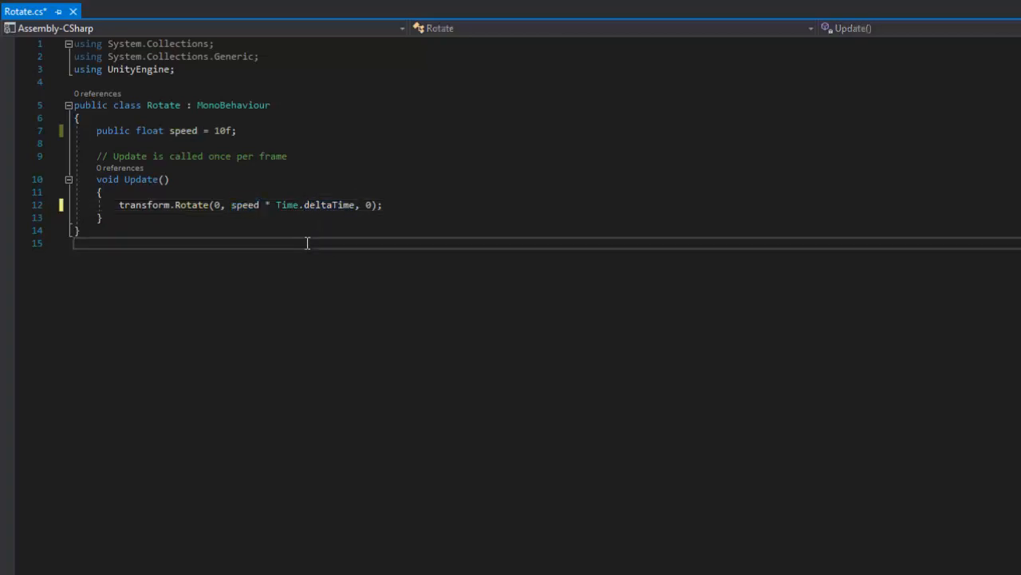
key(Ctrl+S)
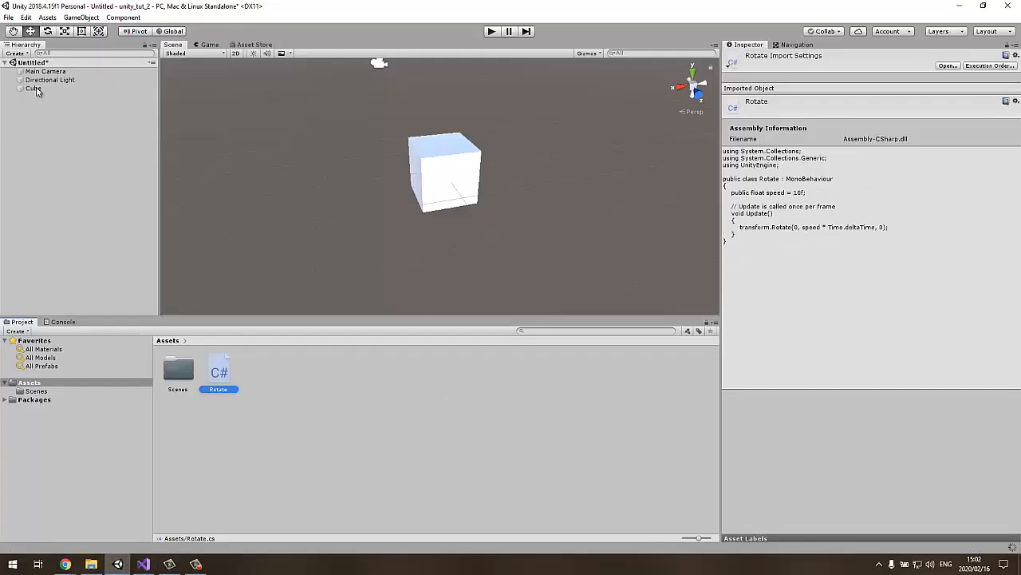
Select the Cube, check its Rotate component, and play the scene to watch it spin on y
click(34, 88)
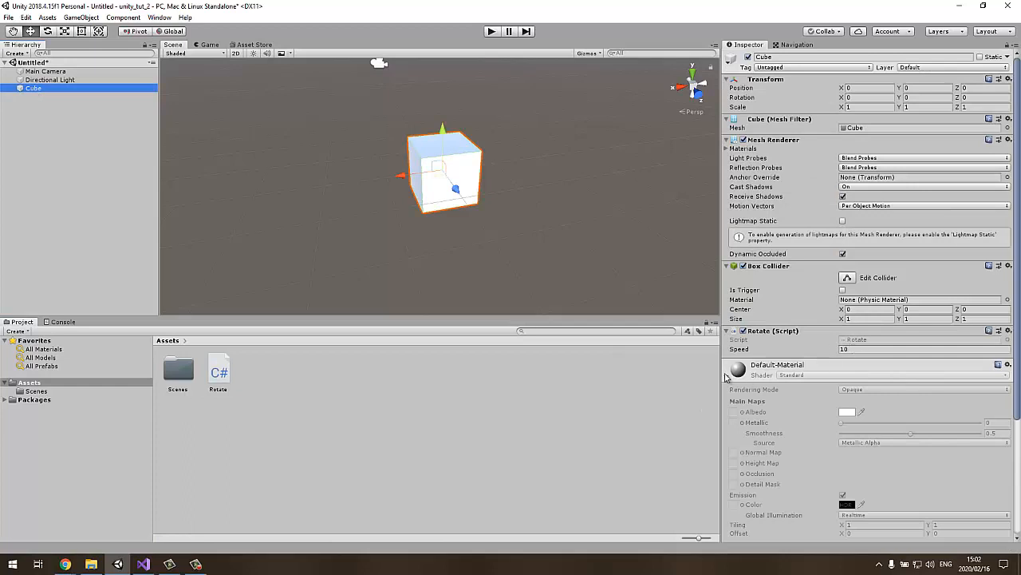
click(491, 32)
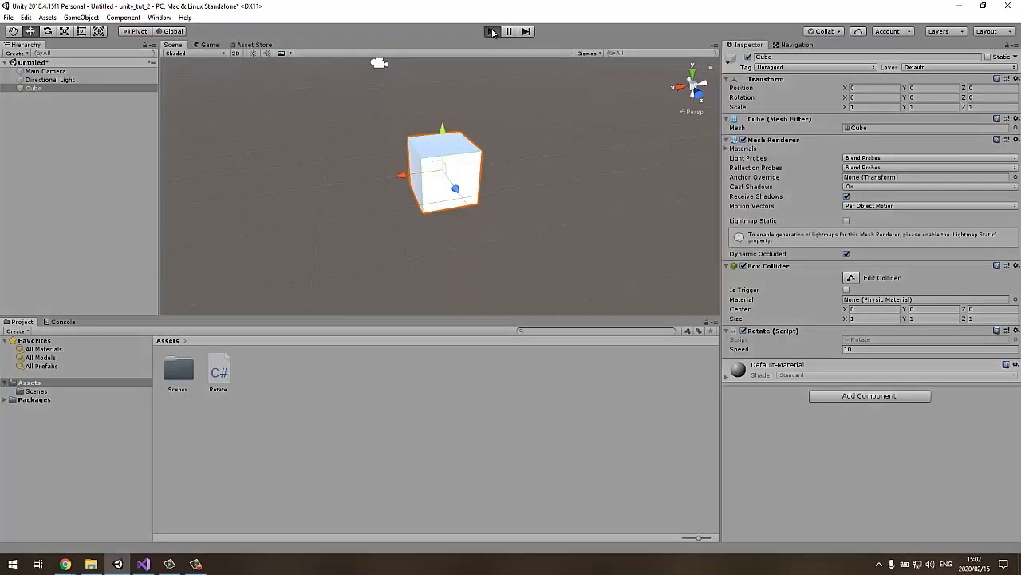
click(492, 32)
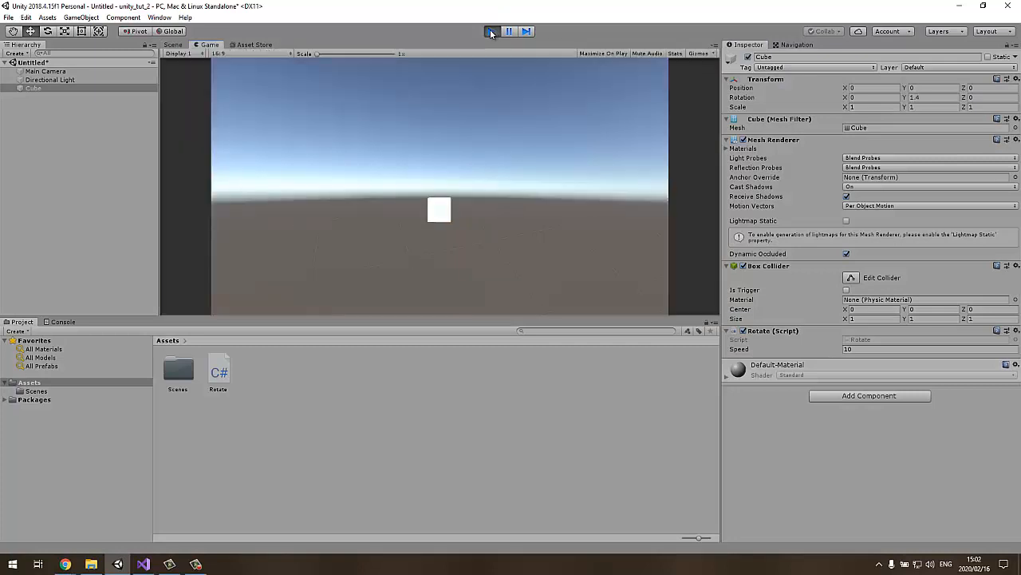
click(491, 32)
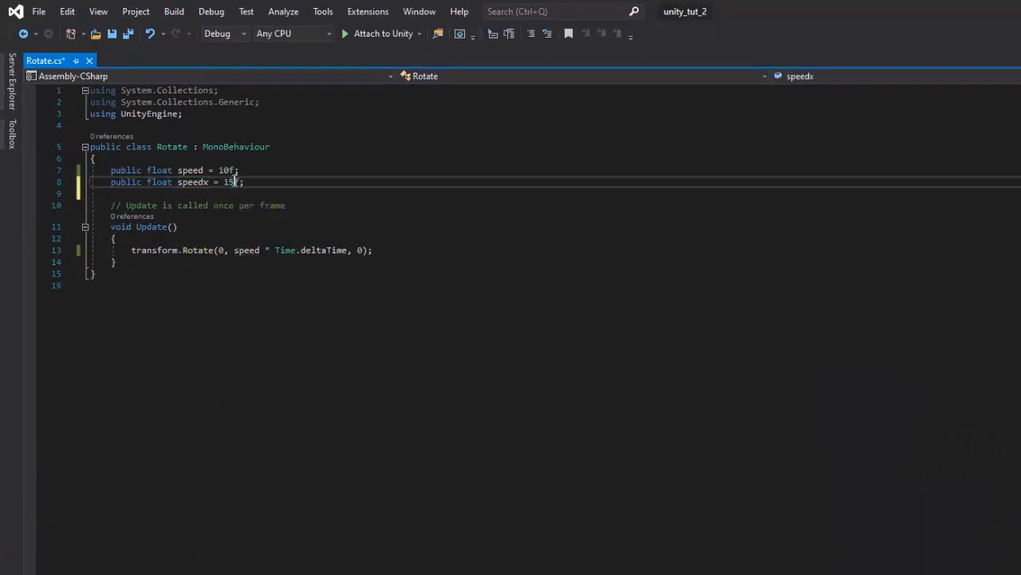
Replace Rotate's x argument with speedx * Time.deltaTime, using the 15f speedx field
double_click(192, 182)
text(speedx )
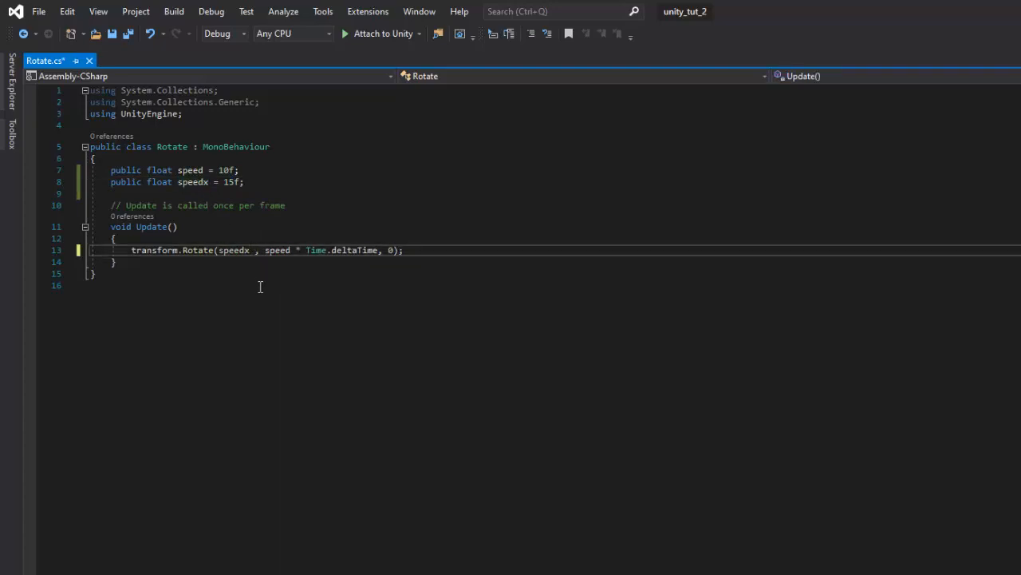
text(* Time)
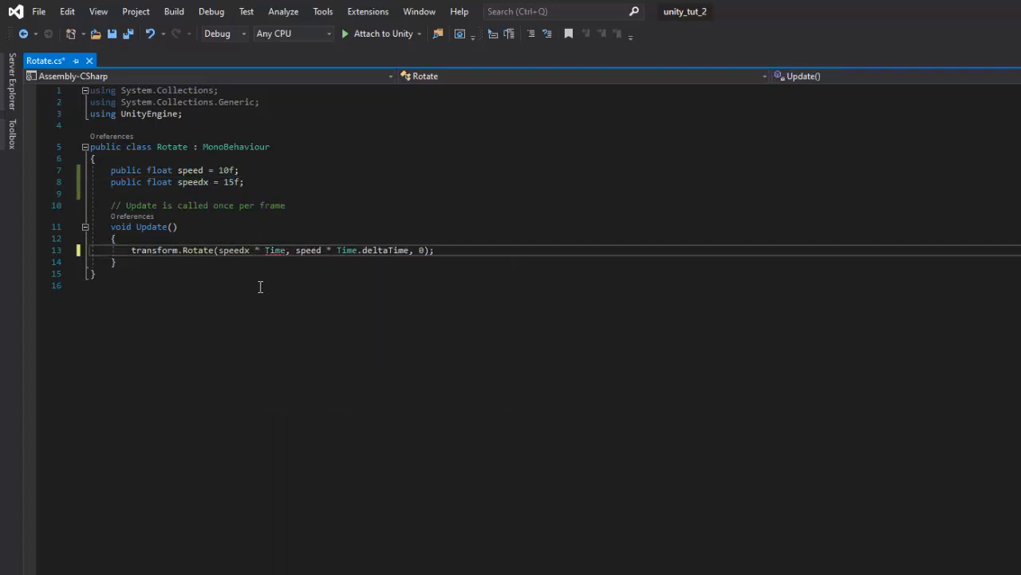
text(.deltaTime)
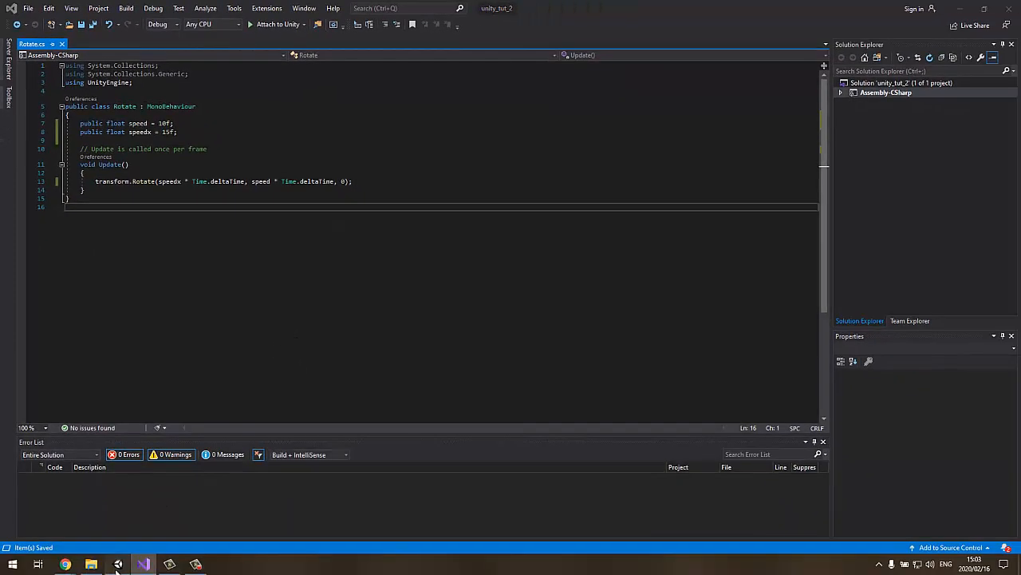
Back in Unity, edit the Speedx value on the Rotate component and play the scene so the cube tumbles on x and y
click(118, 565)
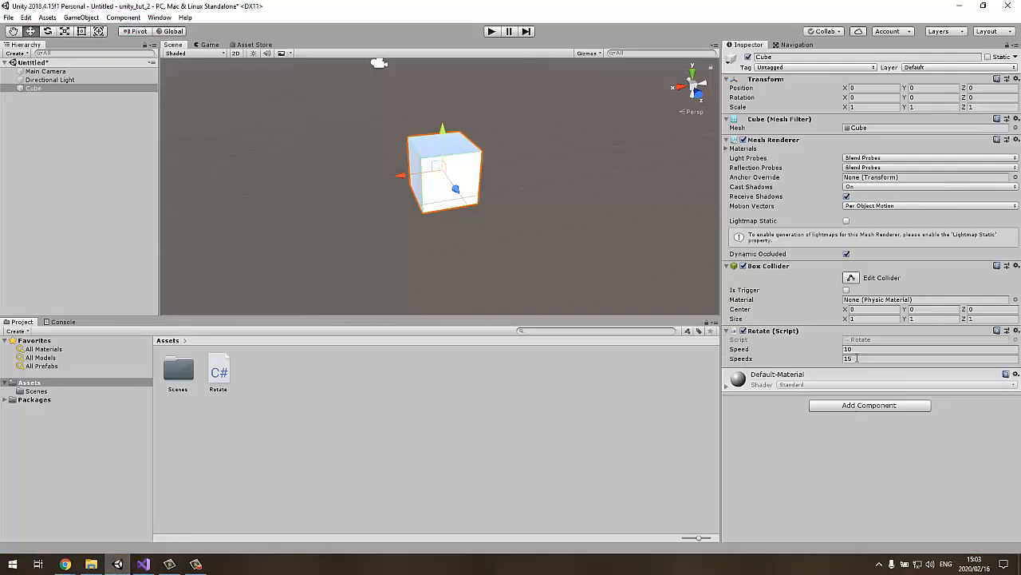
triple_click(918, 358)
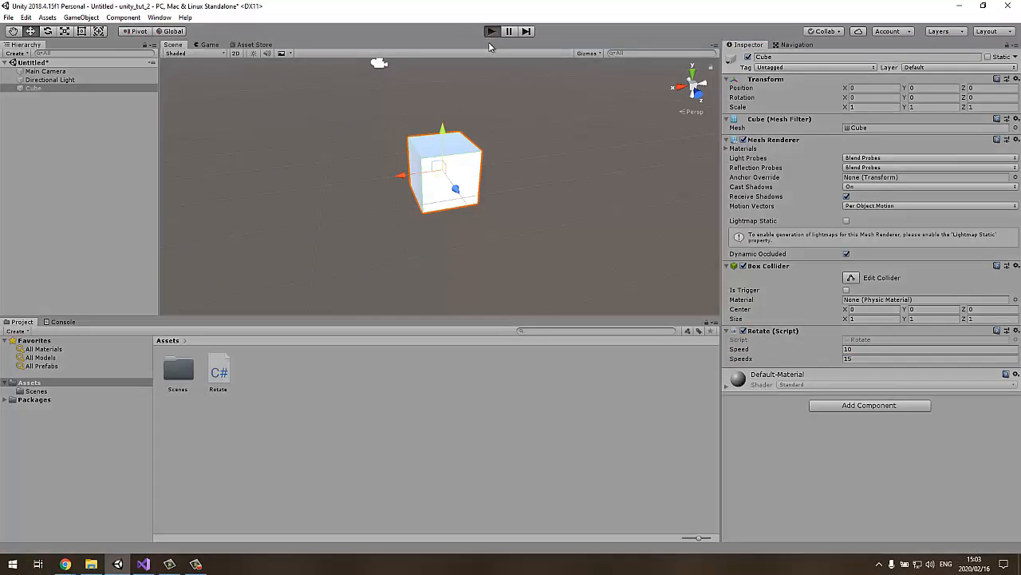
click(491, 32)
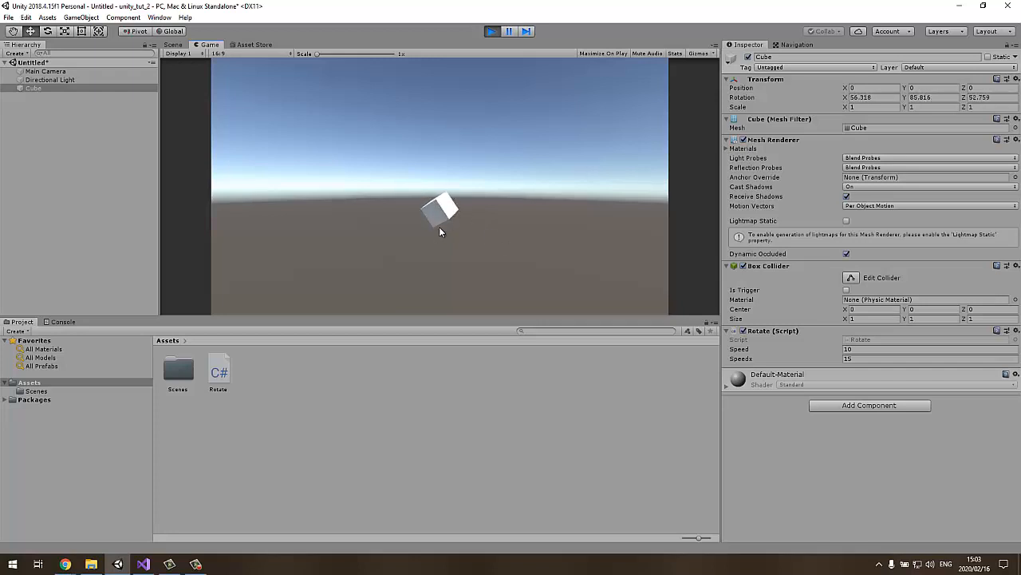
click(492, 32)
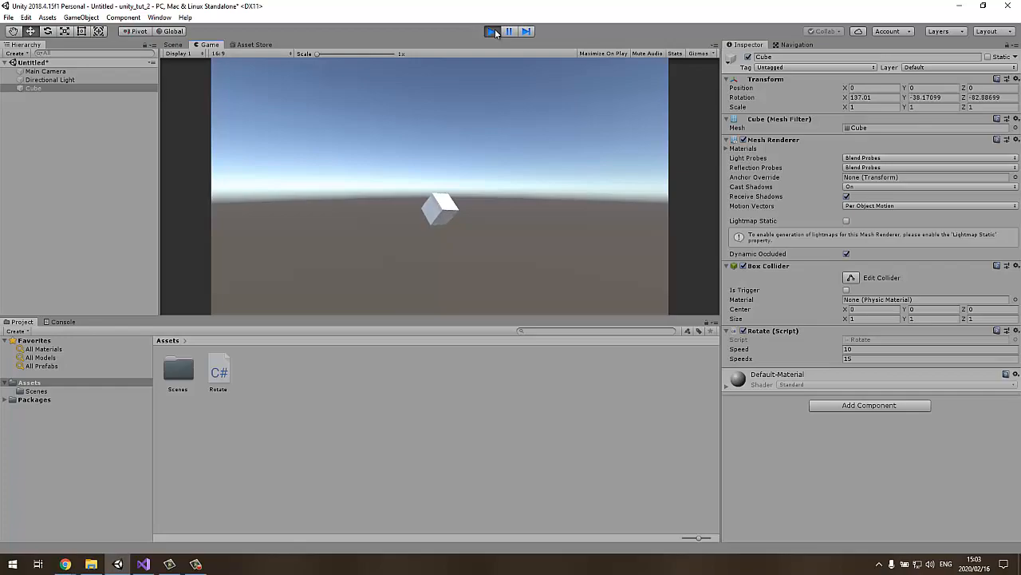